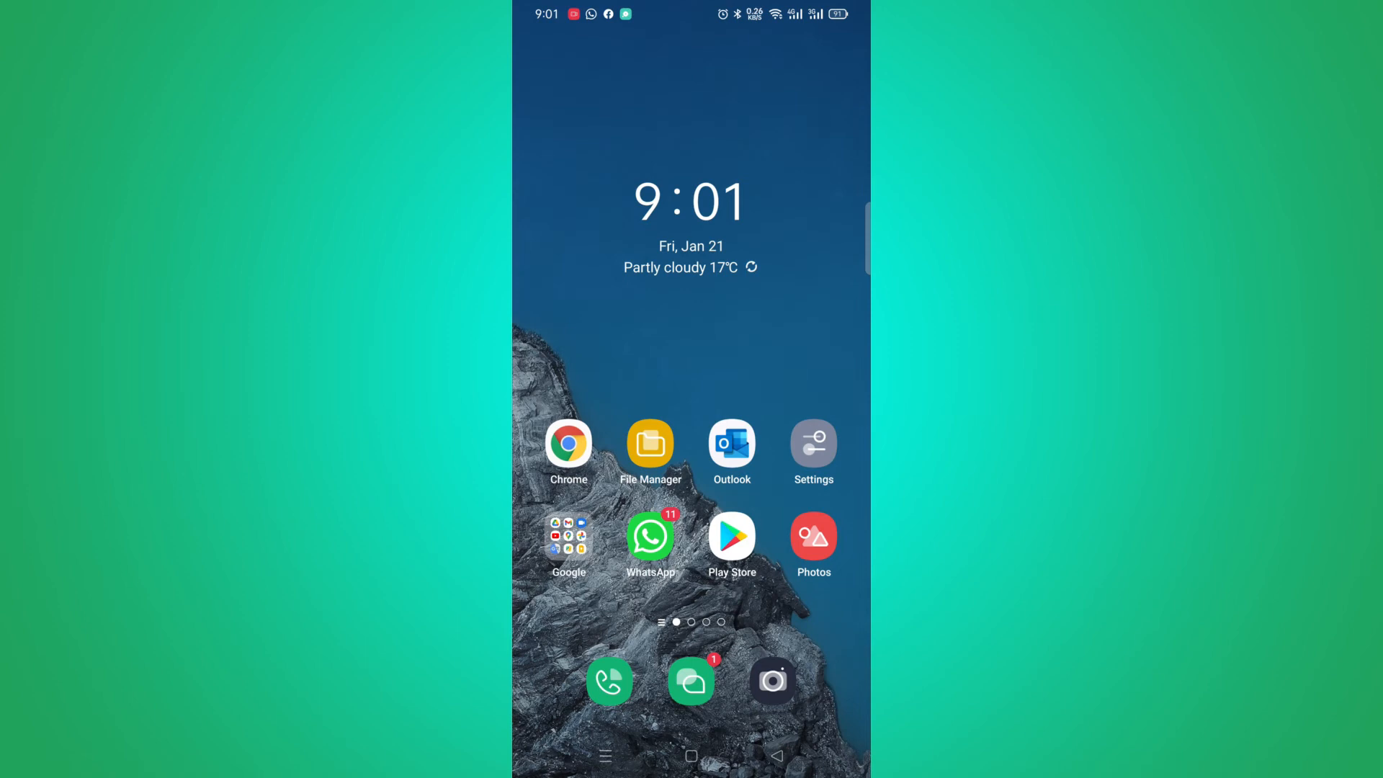
Launch Calendar from the second page of the Google folder, showing January's week.
{"action": "left_click", "coordinate": [569, 536]}
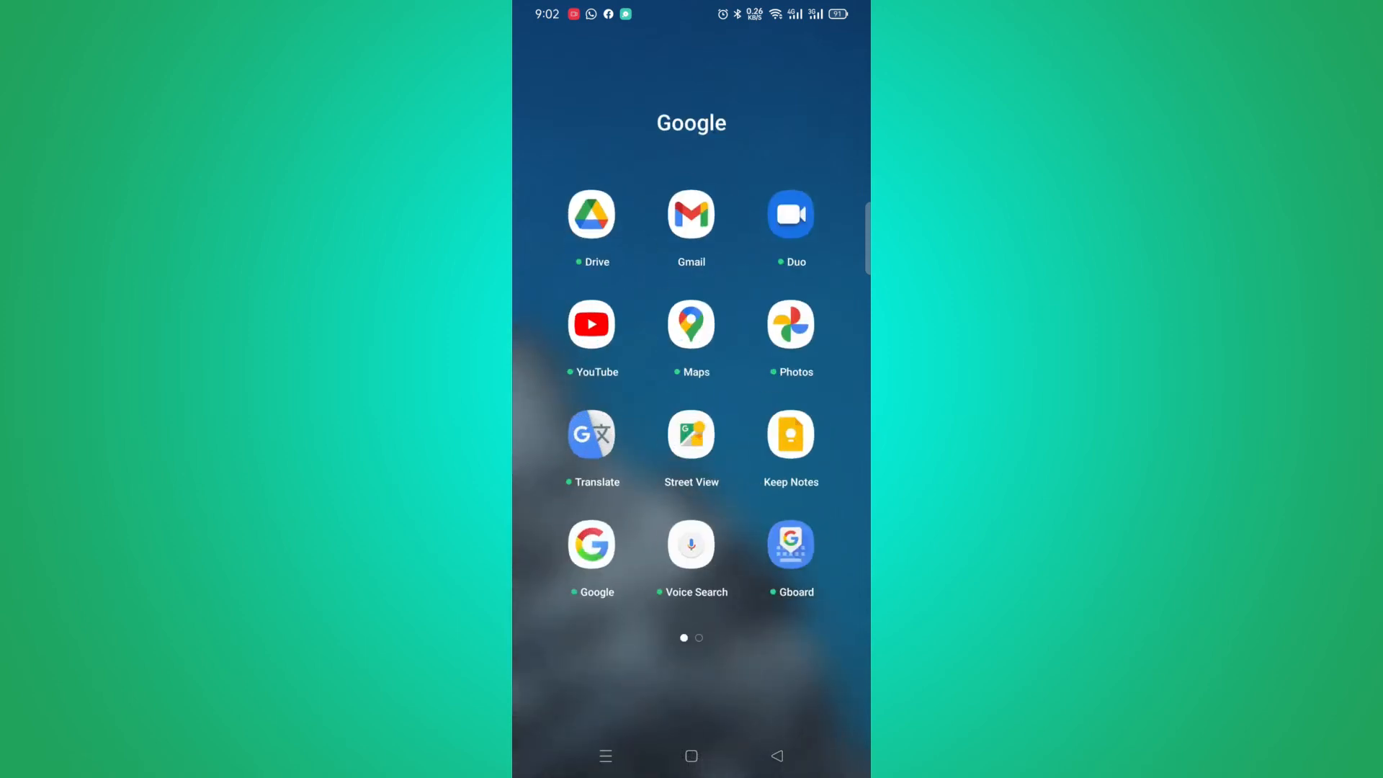
{"action": "scroll", "scroll_direction": "left", "scroll_amount": 3}
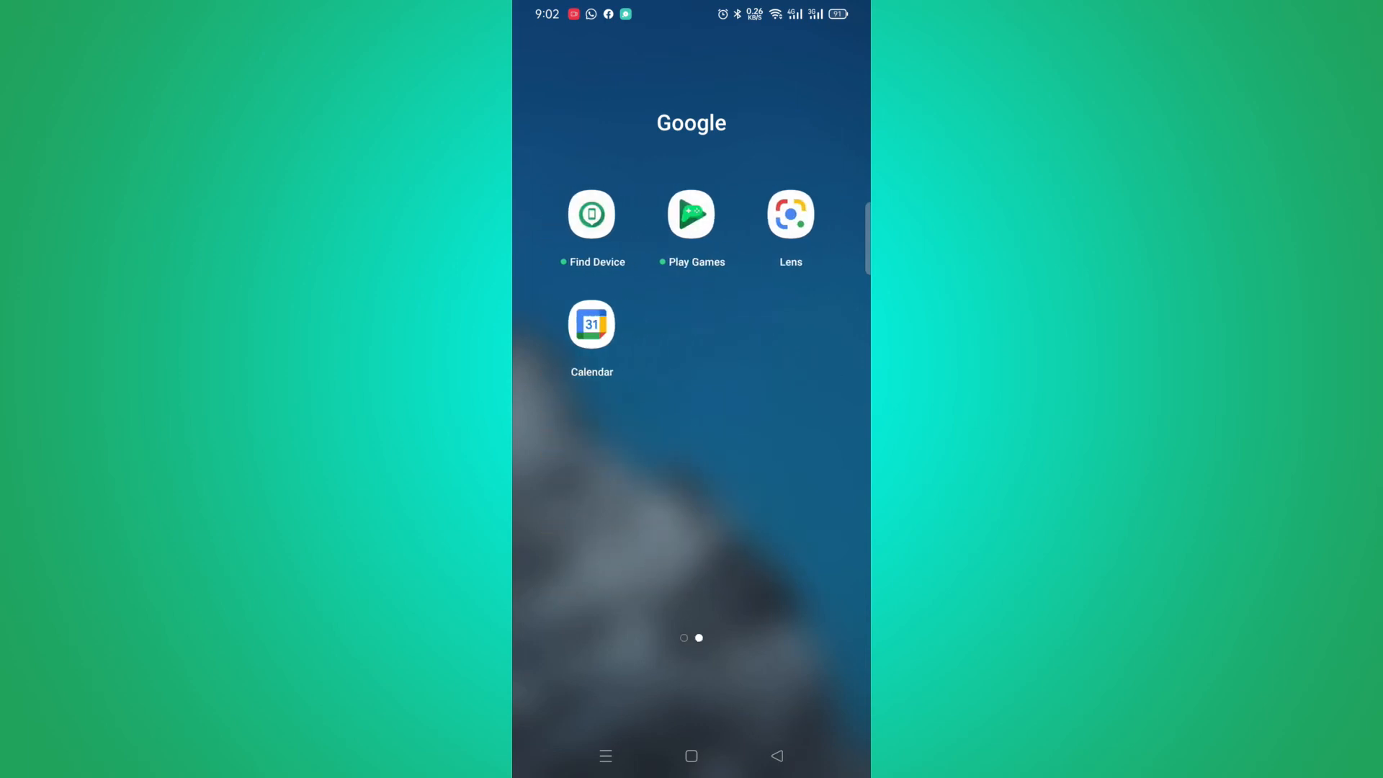
{"action": "left_click", "coordinate": [592, 325]}
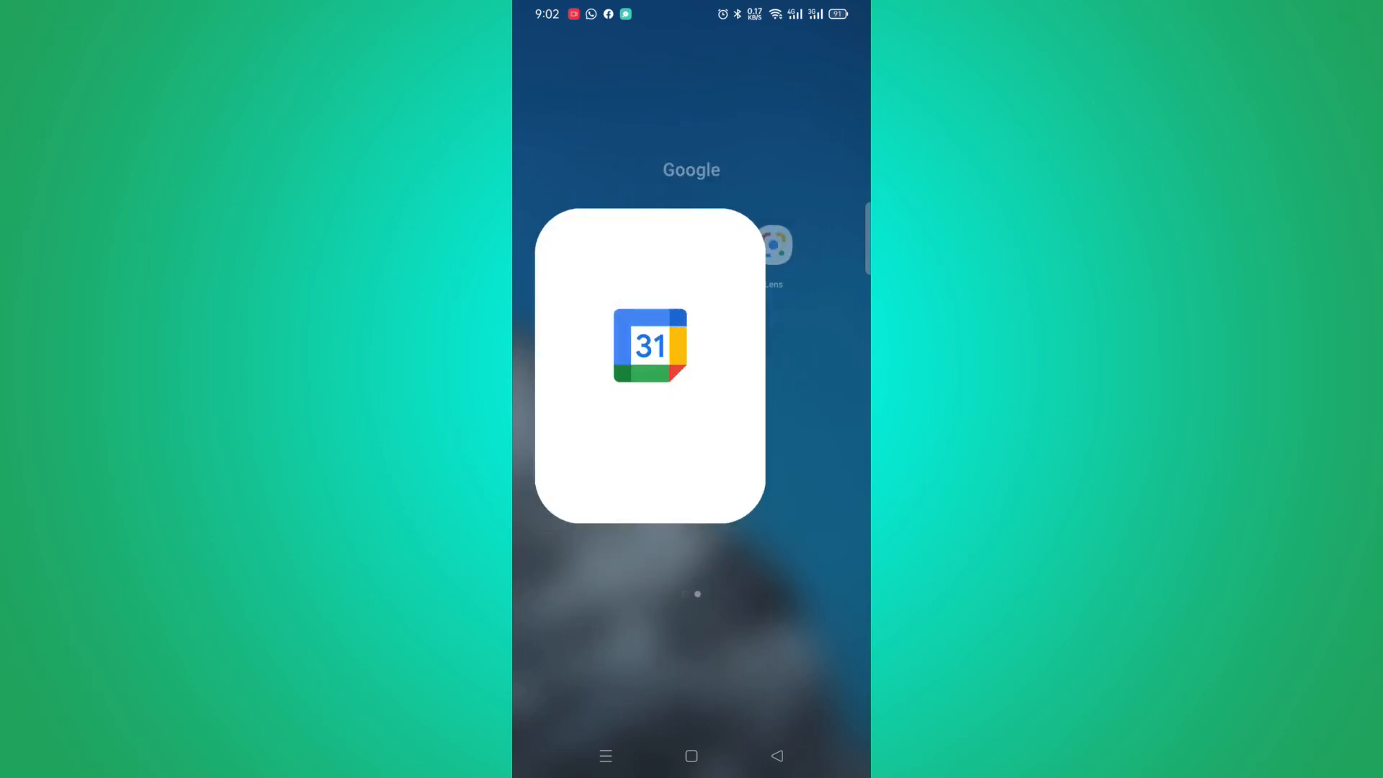
{"action": "left_click", "coordinate": [649, 346]}
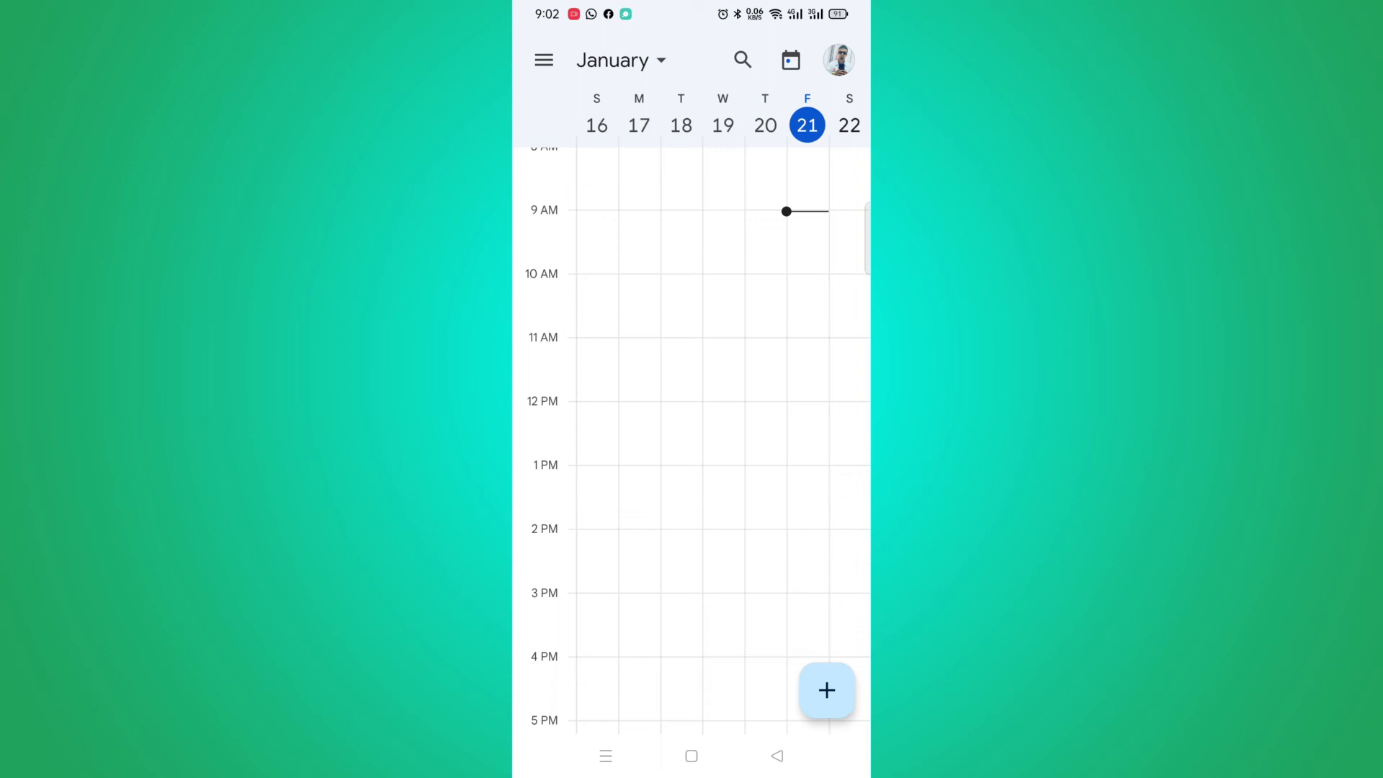
Open Settings from the bottom of the navigation drawer.
{"action": "left_click", "coordinate": [545, 60]}
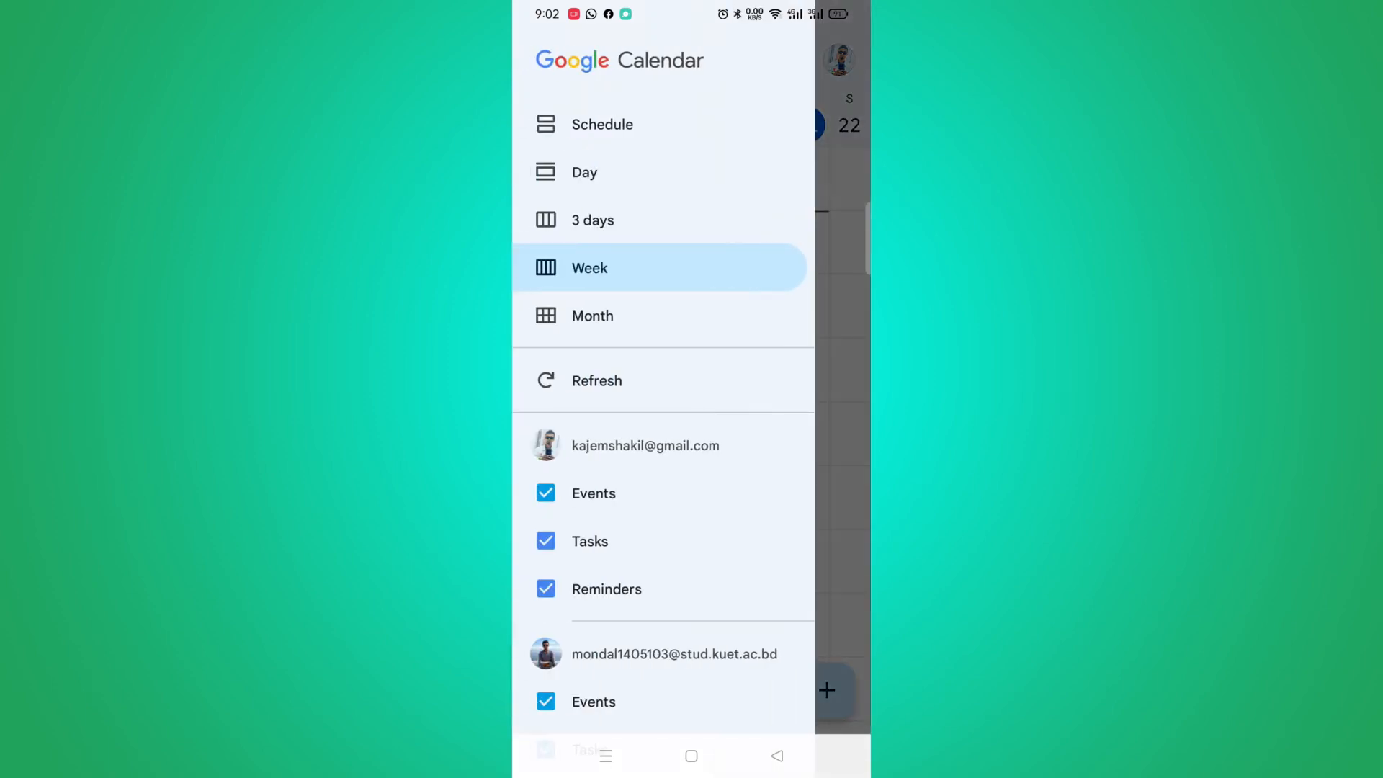
{"action": "scroll", "scroll_direction": "down", "scroll_amount": 3}
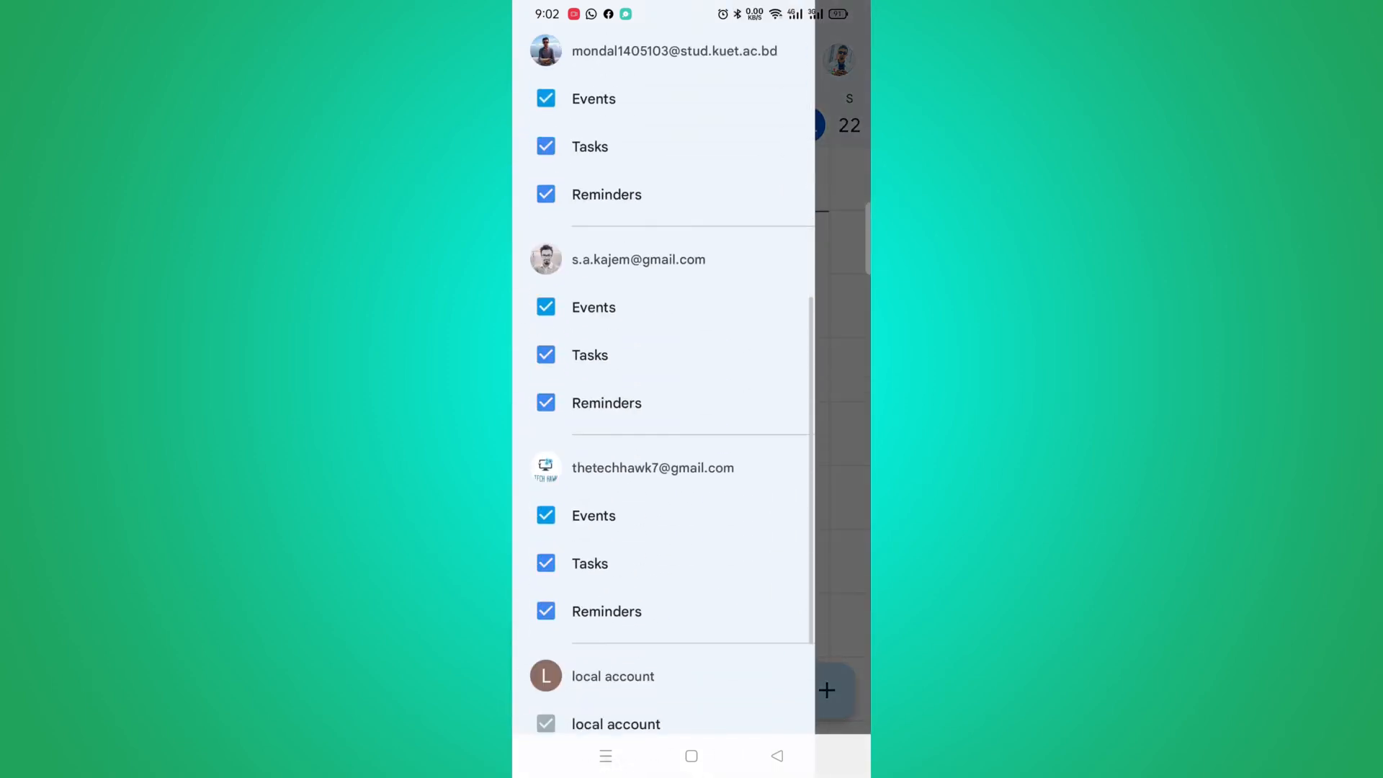
{"action": "scroll", "scroll_direction": "down", "scroll_amount": 3}
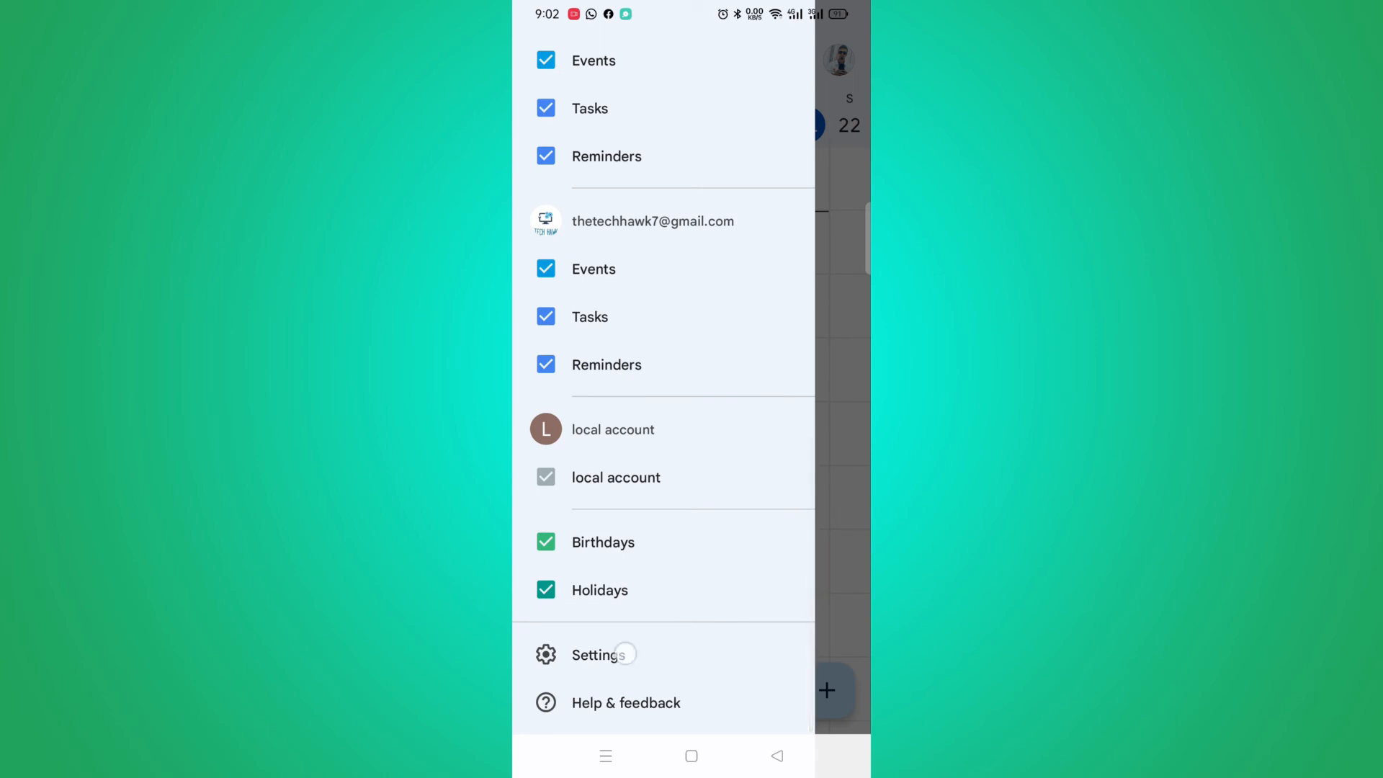
{"action": "left_click", "coordinate": [603, 655]}
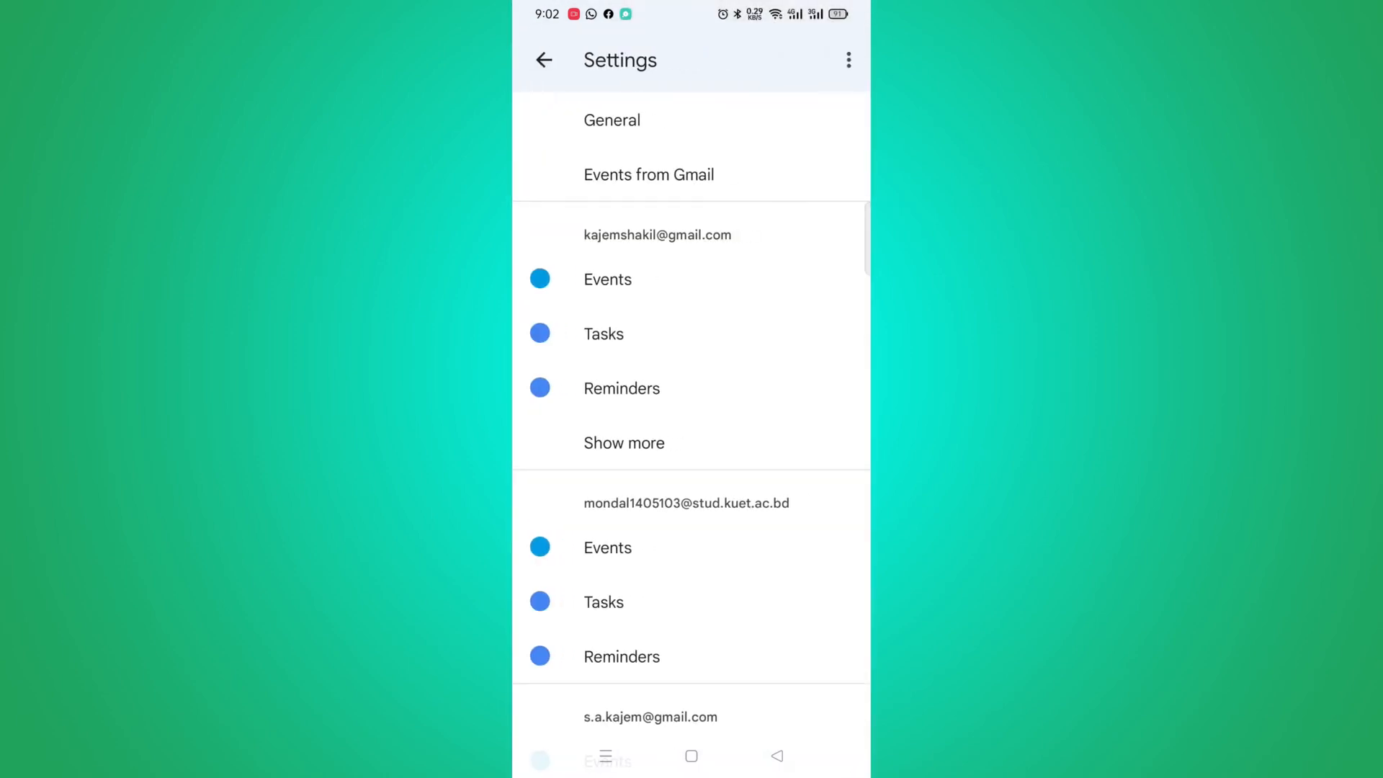
Enable Sync for the account's hidden calendar named Calendar.
{"action": "left_click", "coordinate": [624, 443]}
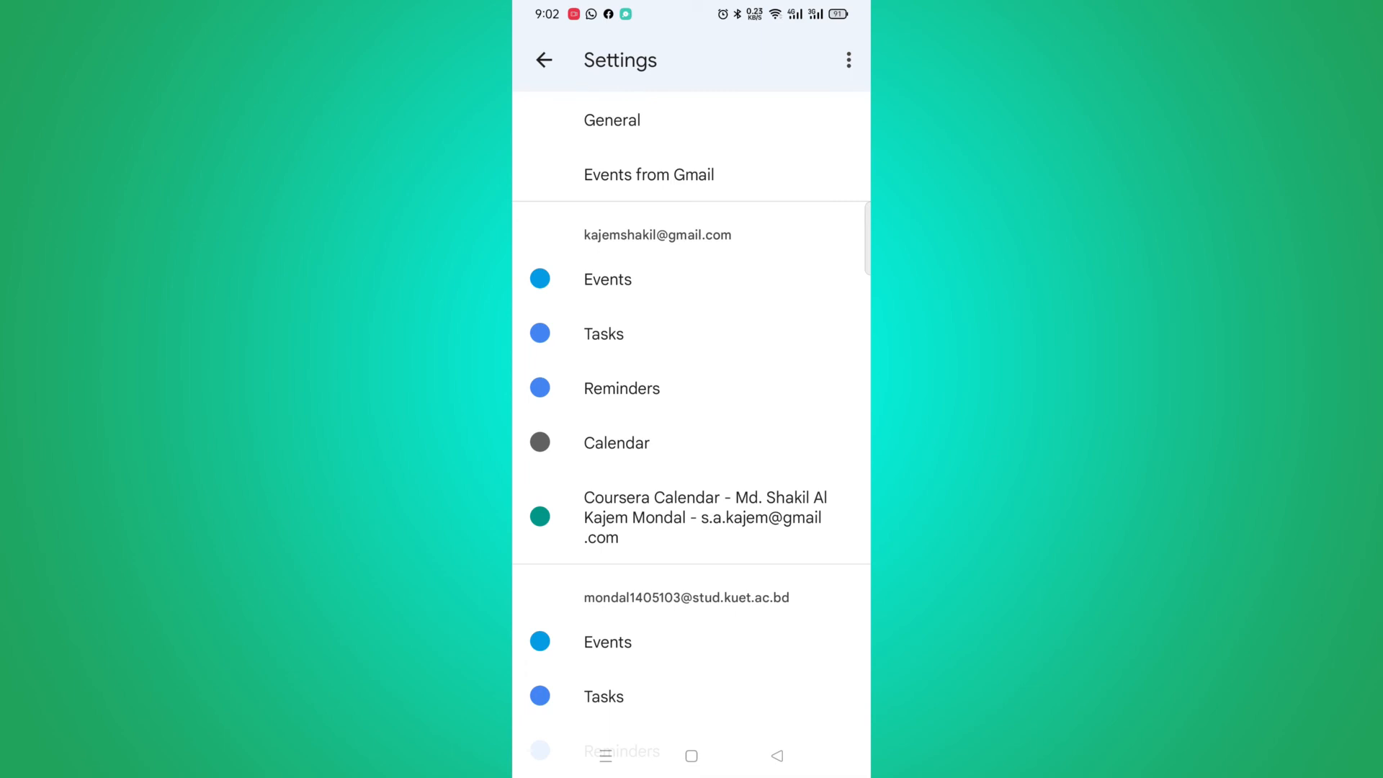
{"action": "left_click", "coordinate": [616, 444]}
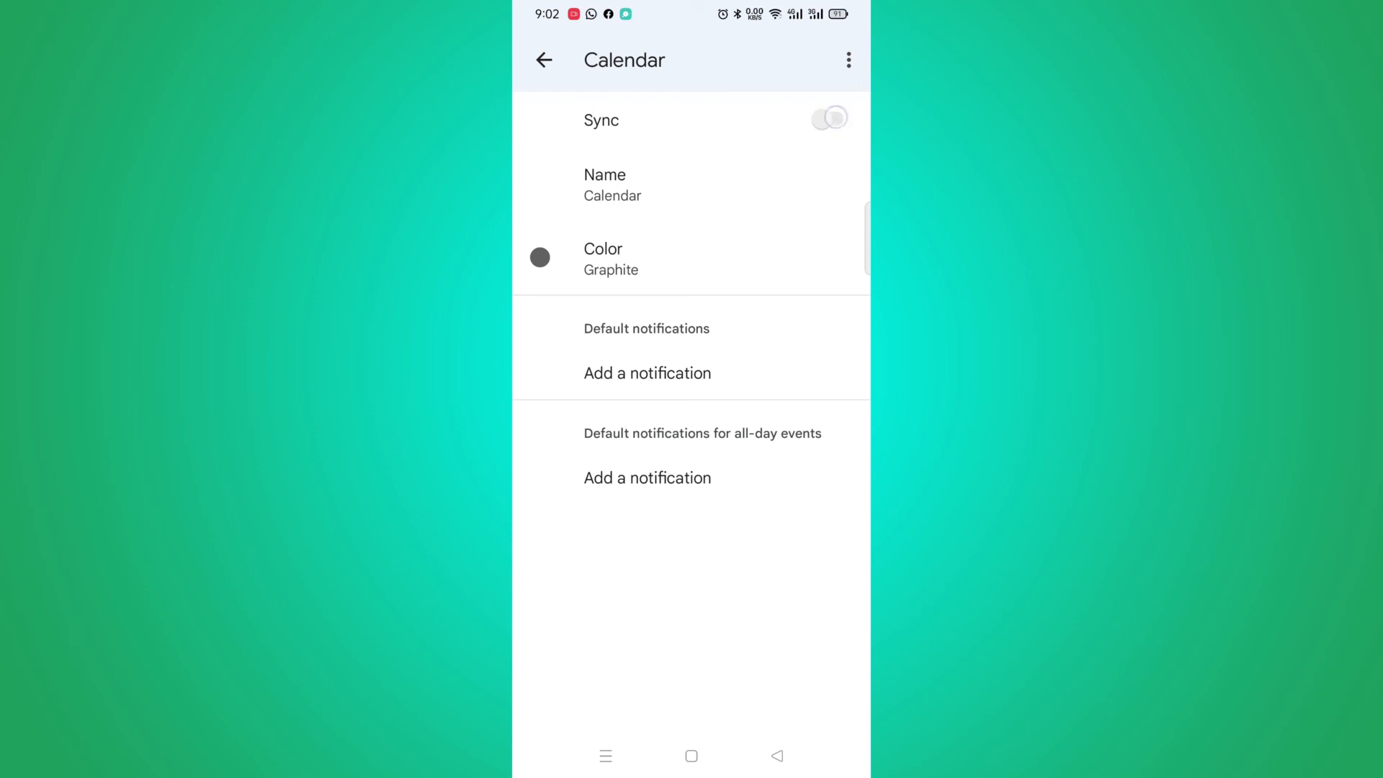
{"action": "left_click", "coordinate": [828, 118]}
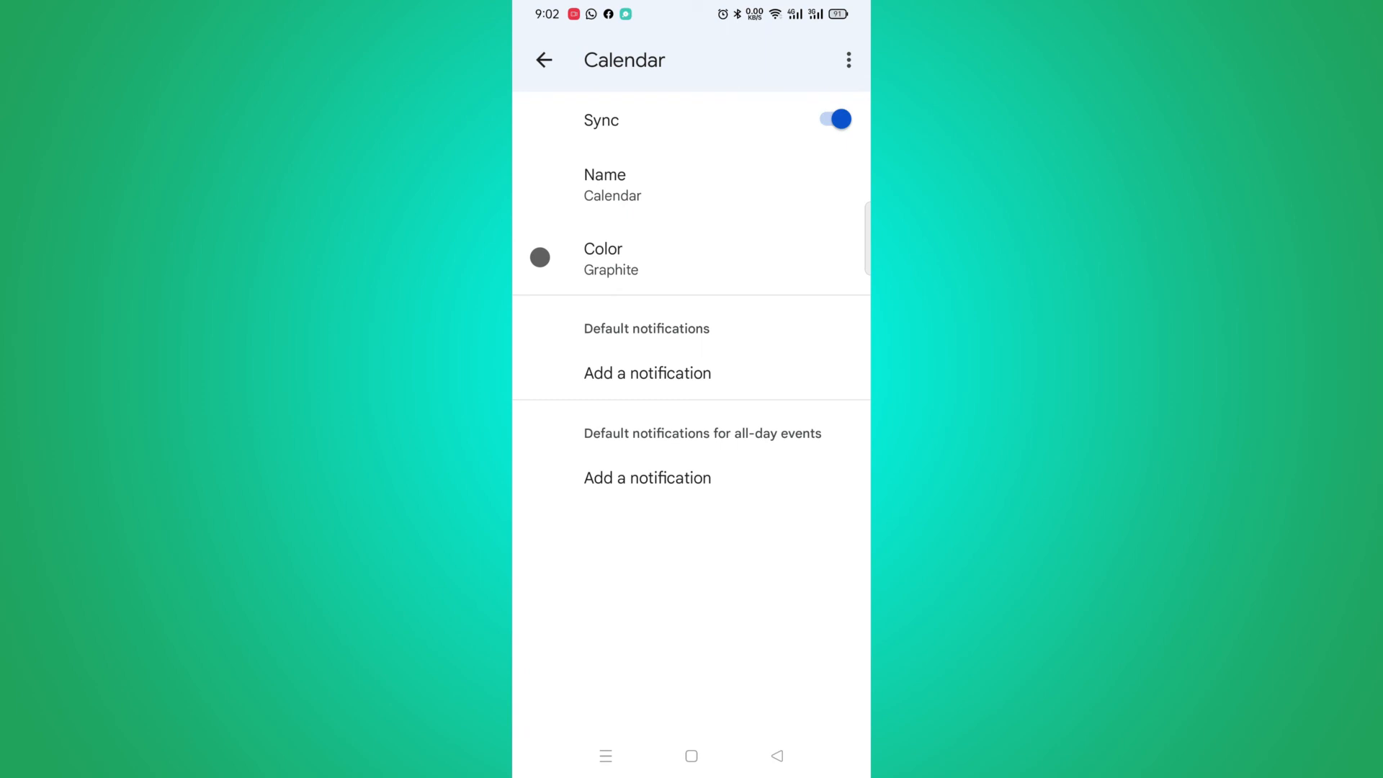
Return to the week view and scroll through the synced events.
{"action": "left_click", "coordinate": [544, 61]}
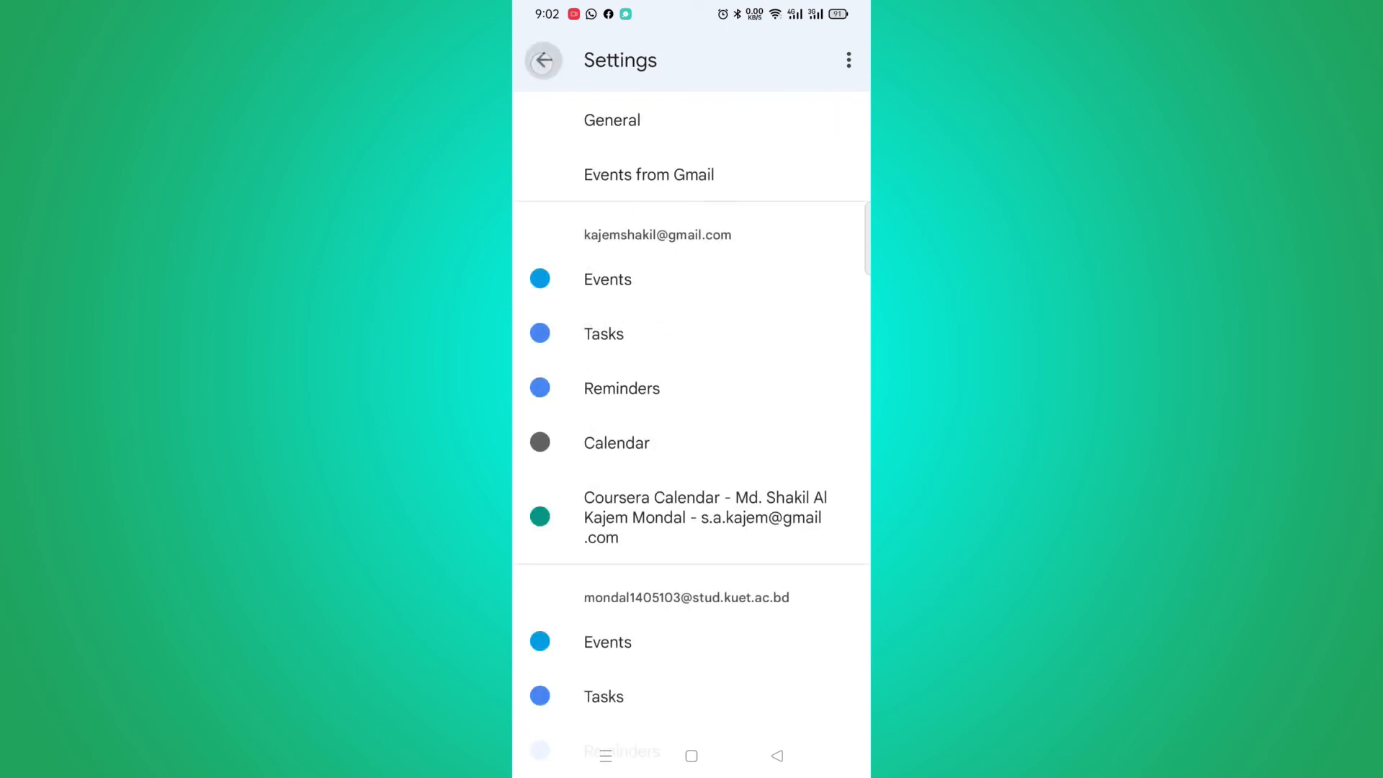
{"action": "left_click", "coordinate": [545, 61]}
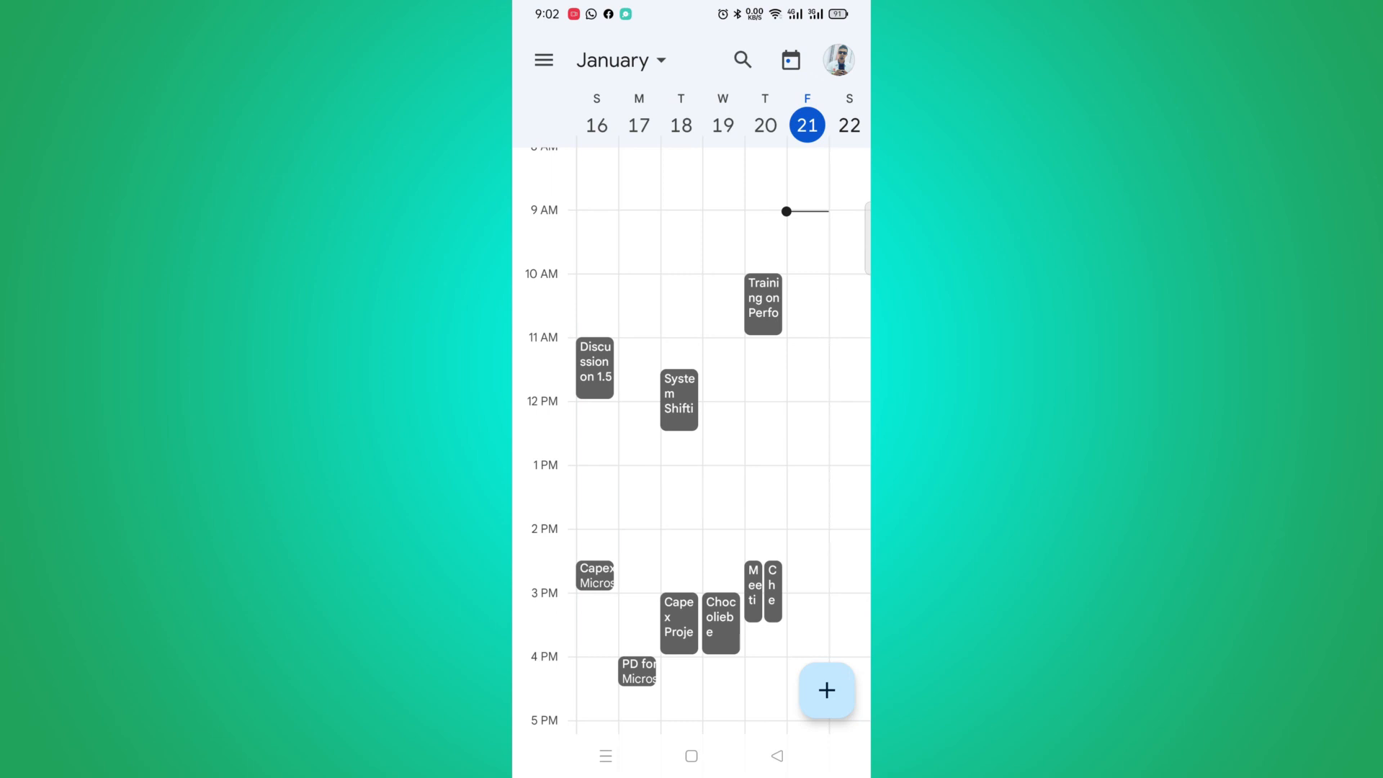
{"action": "scroll", "scroll_direction": "down", "scroll_amount": 3}
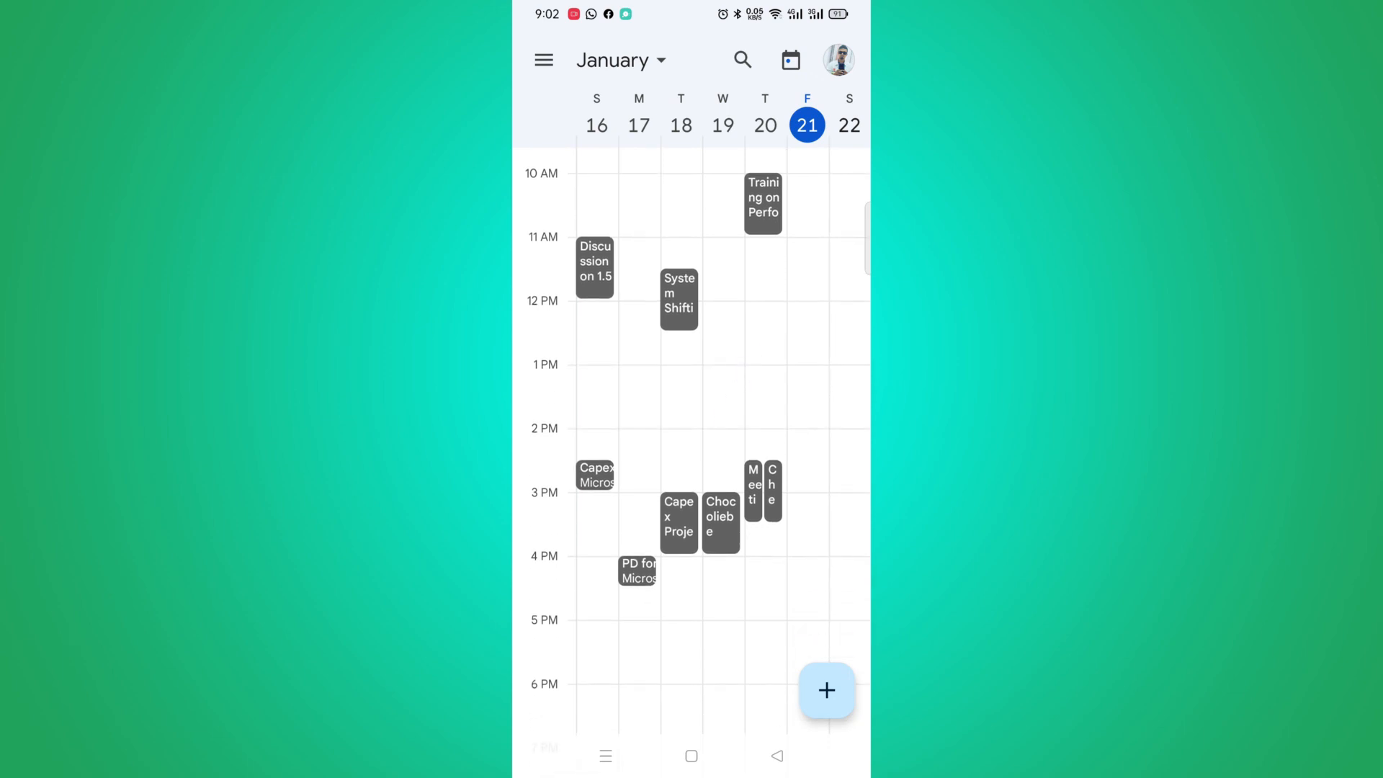